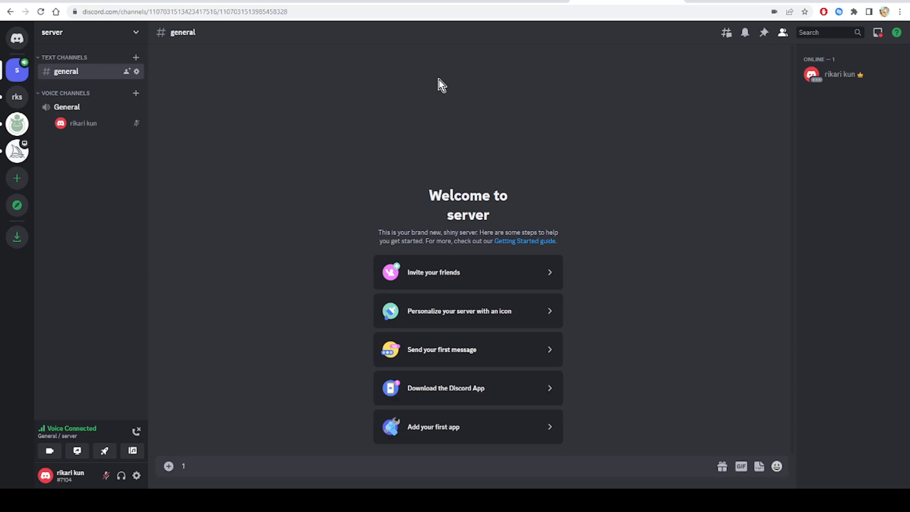
click(290, 466)
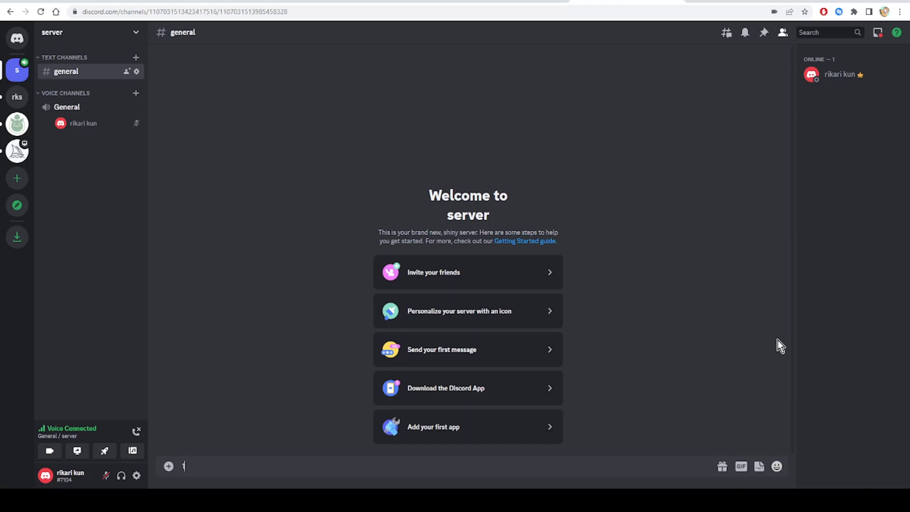
text(1)
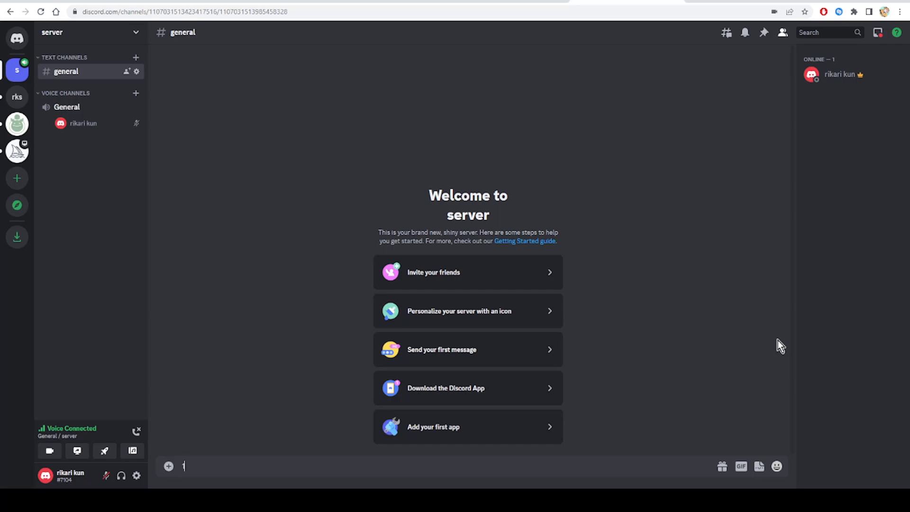
text(1)
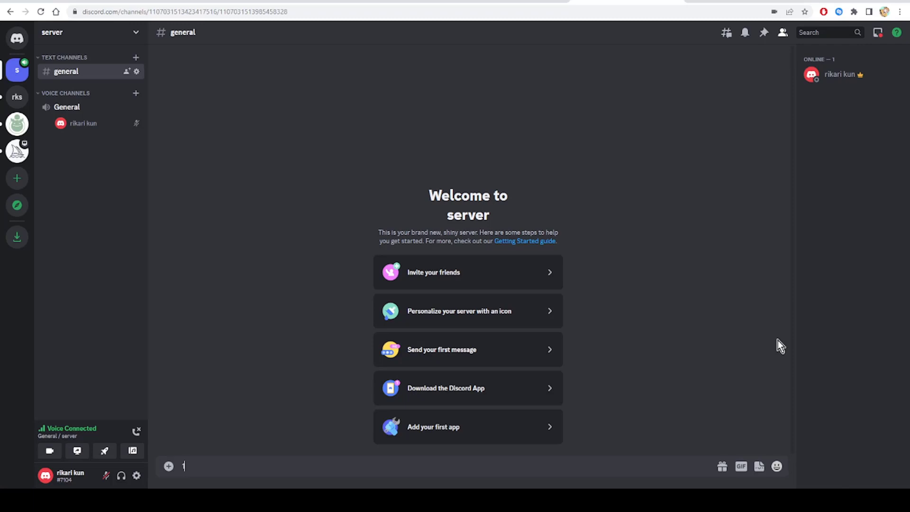
text(1)
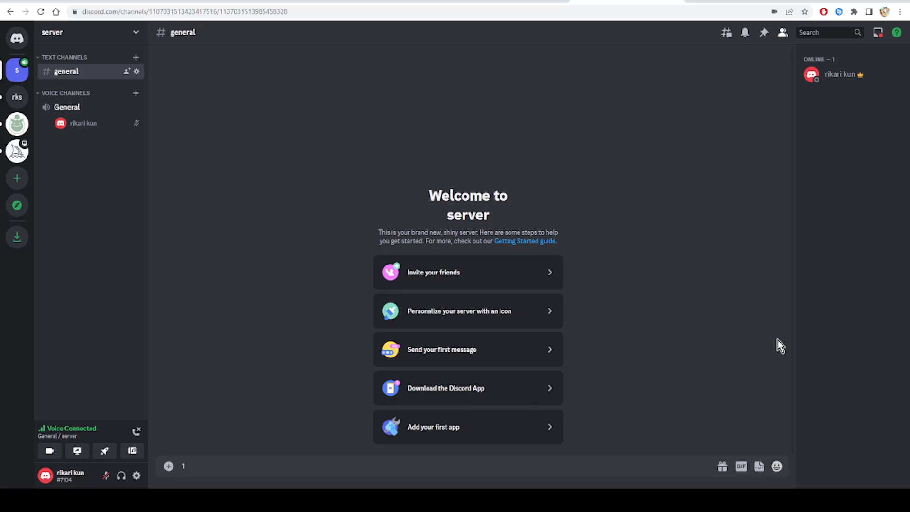